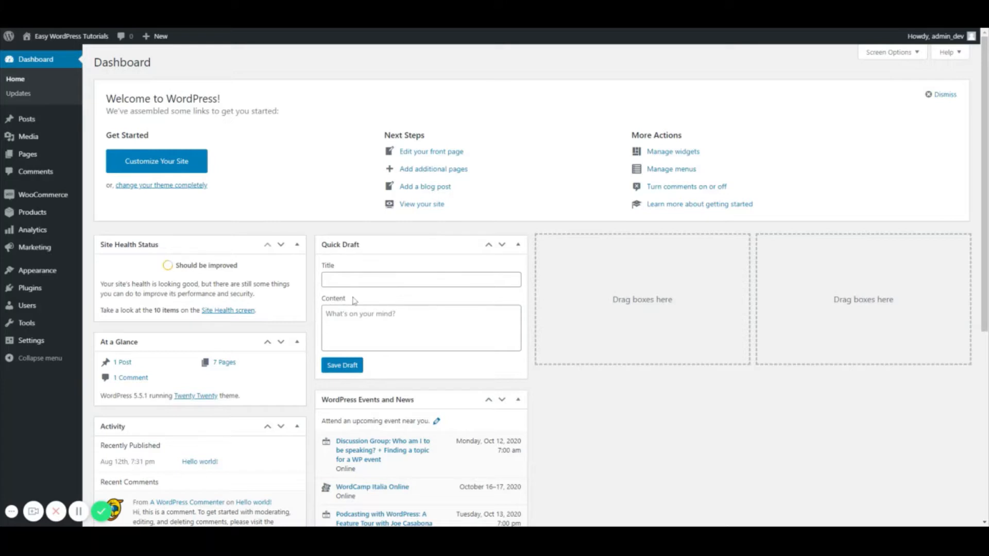
mouse_move(332, 261)
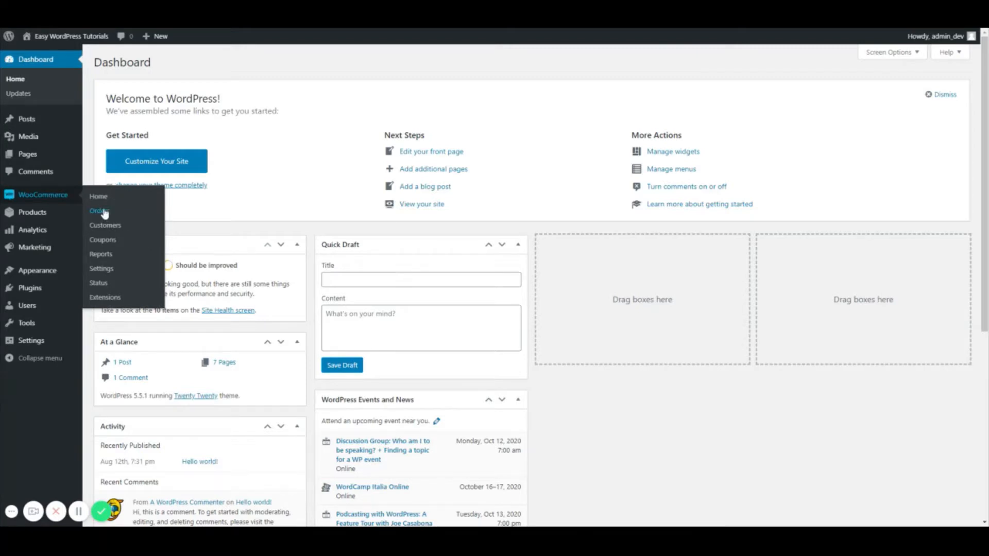
- Show the Orders list with the completed order #133 from InMotion Hosting
click(99, 211)
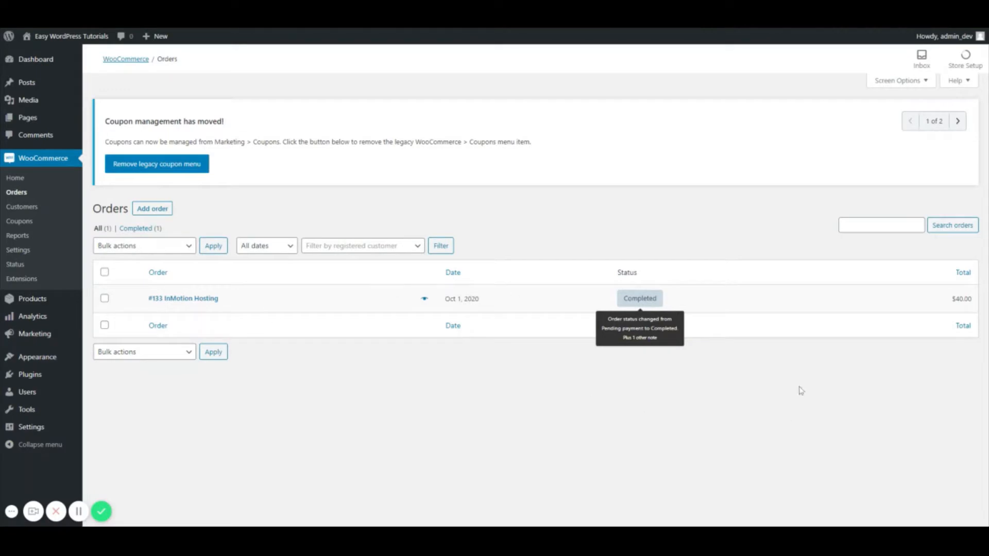
mouse_move(596, 394)
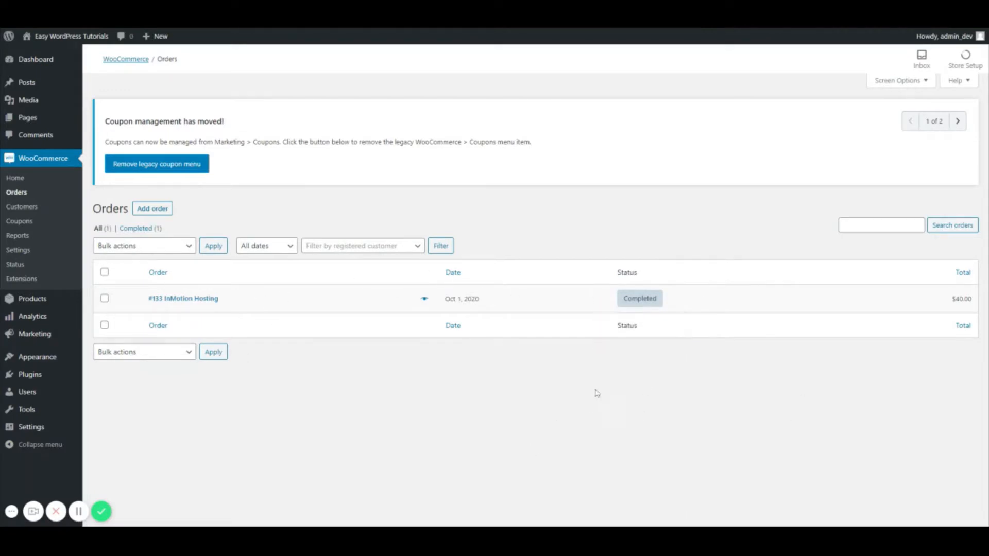
mouse_move(779, 295)
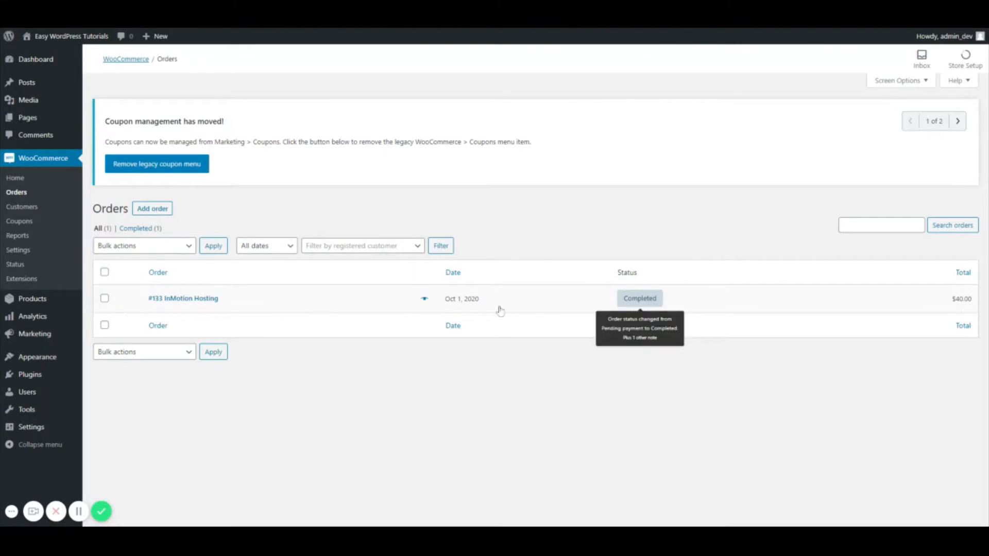
mouse_move(282, 354)
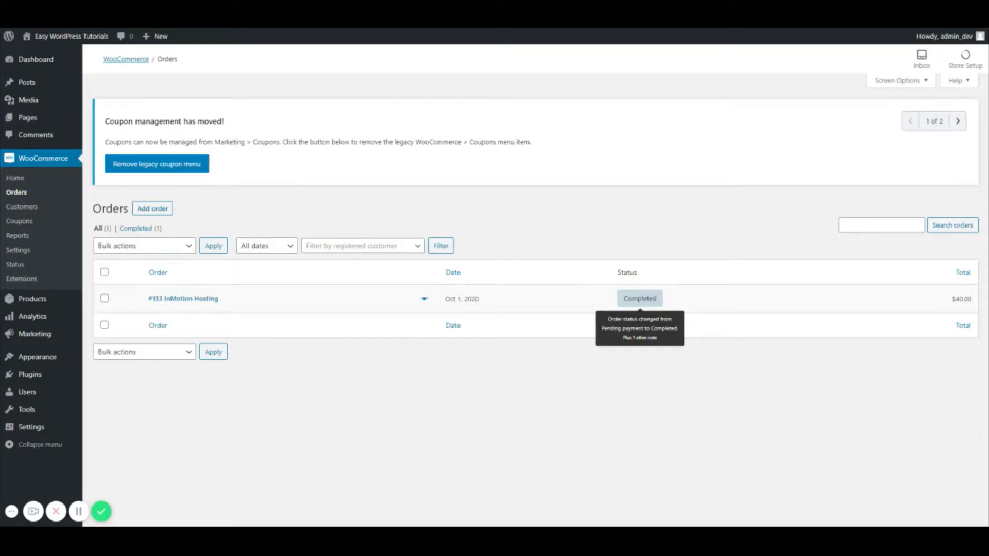
mouse_move(630, 358)
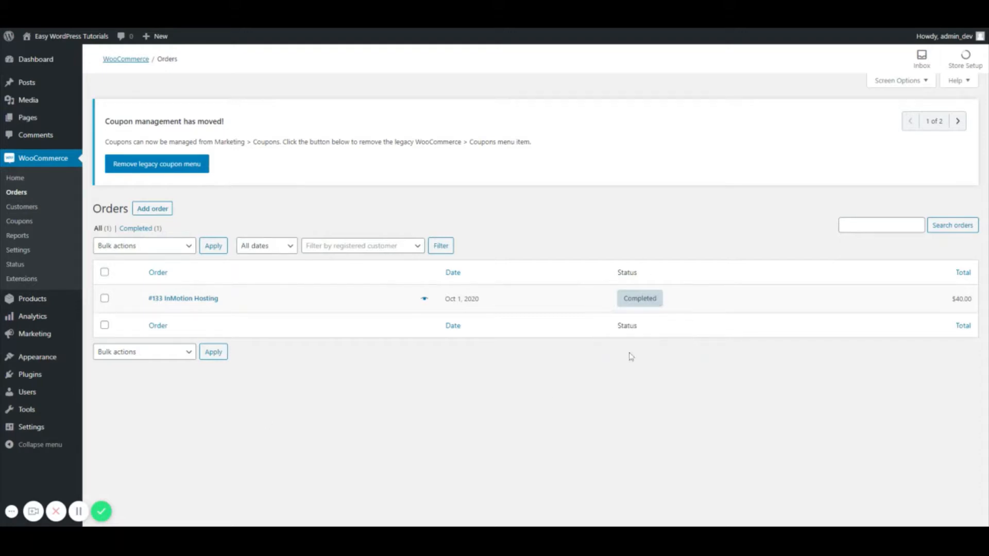
mouse_move(639, 298)
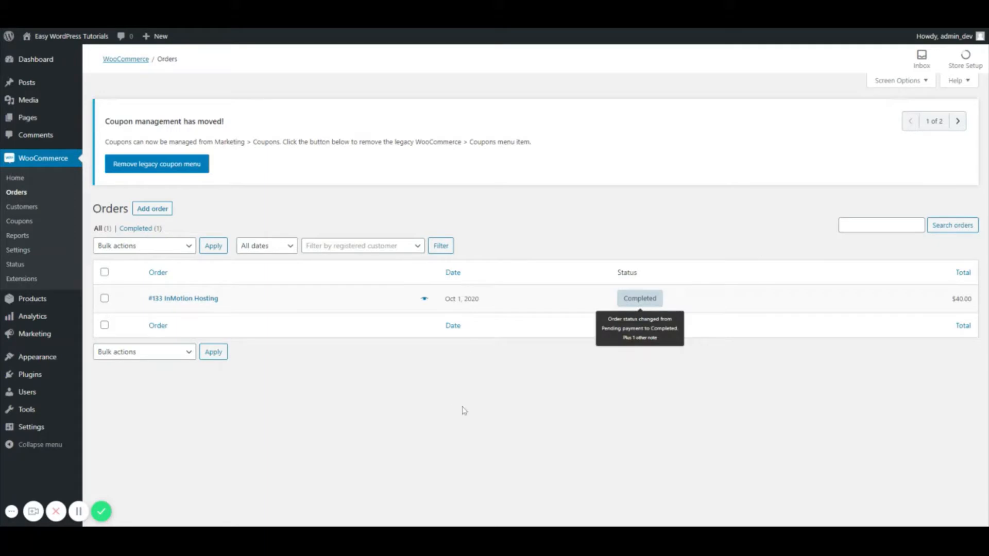
mouse_move(469, 423)
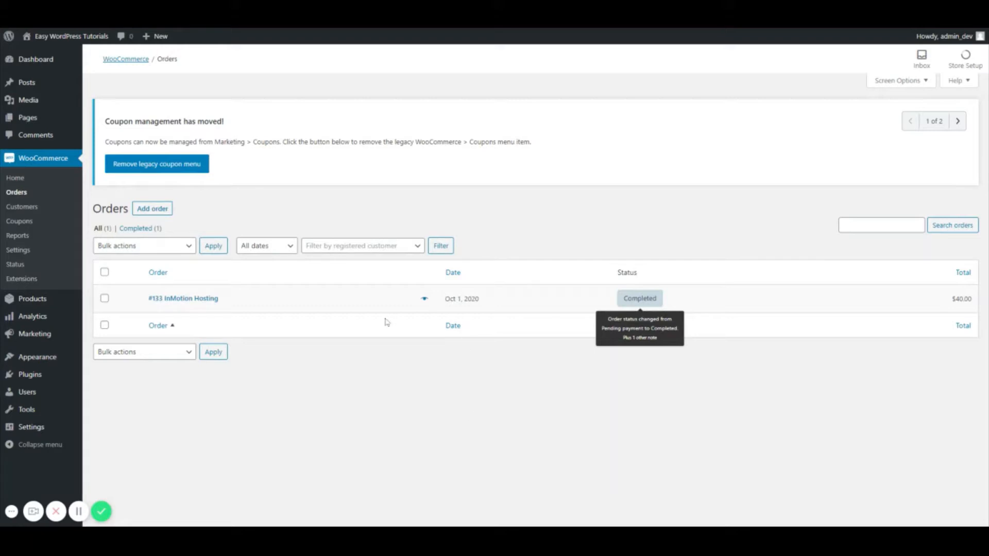
mouse_move(178, 296)
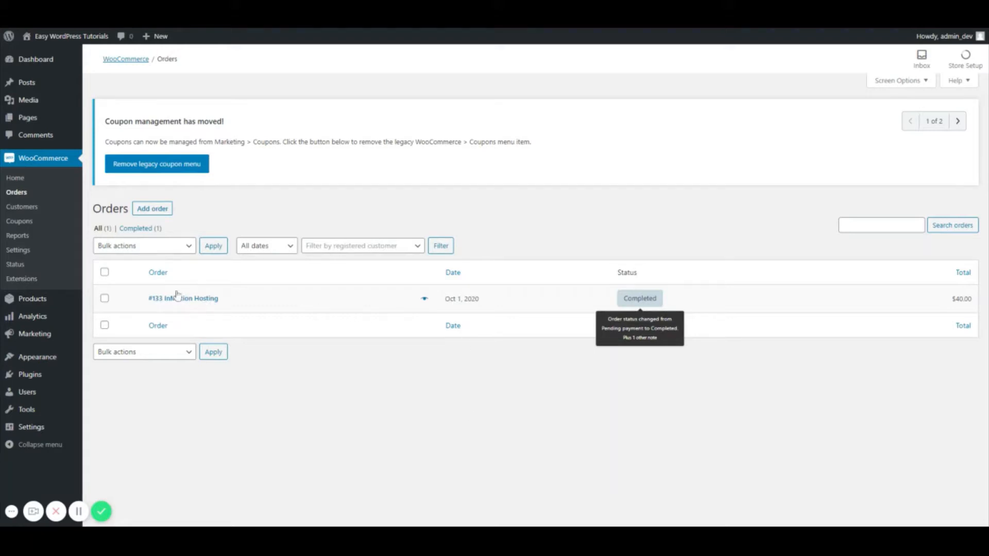
- View order #133's billing, shipping, two line items totaling $40 and order notes
double_click(183, 298)
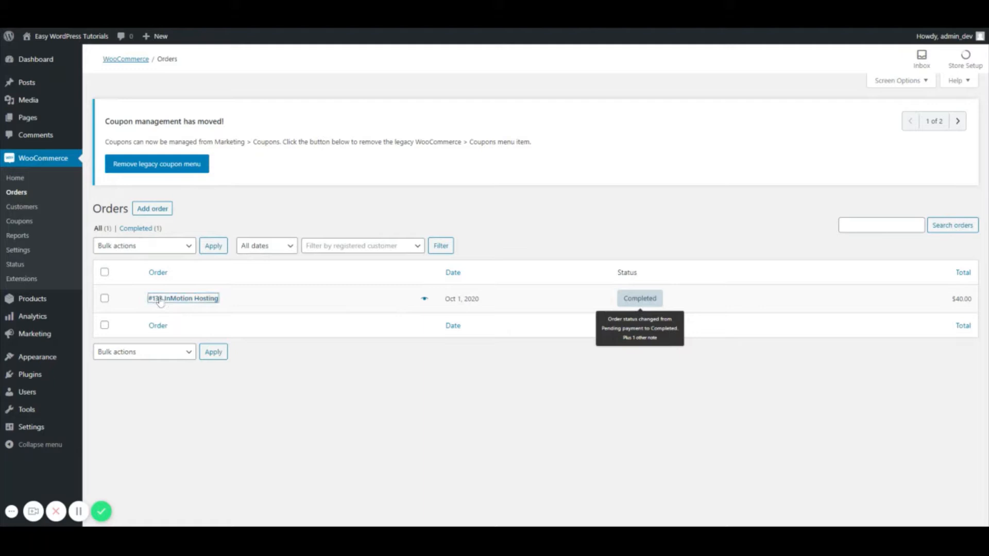
click(182, 299)
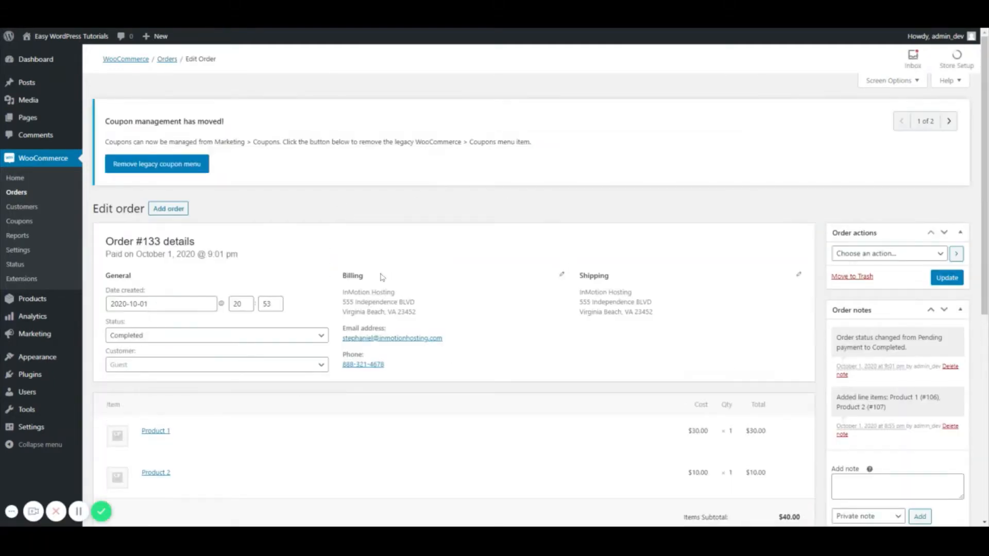
mouse_move(249, 279)
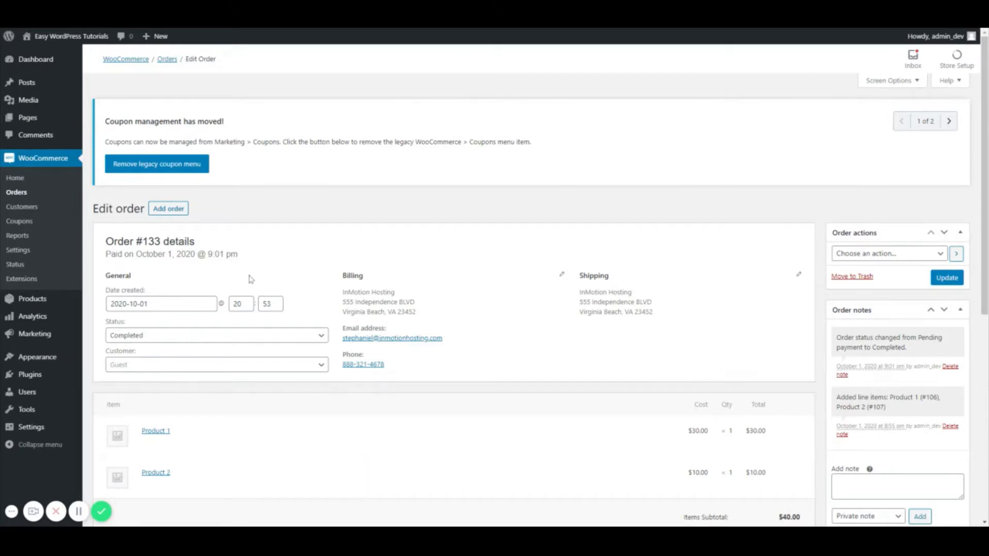
scroll(down, 3)
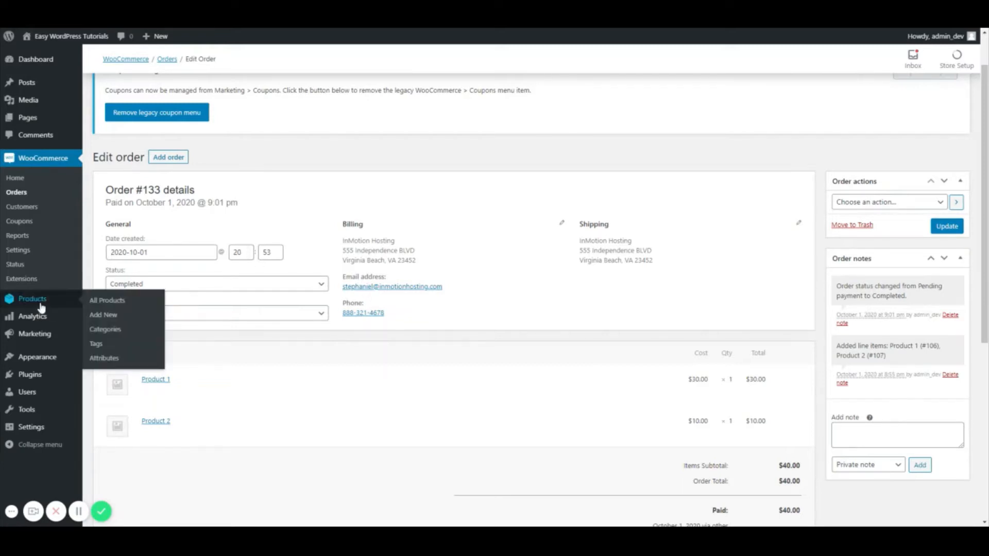
- Reveal the Status choices for order #133 while leaving it Completed
click(216, 283)
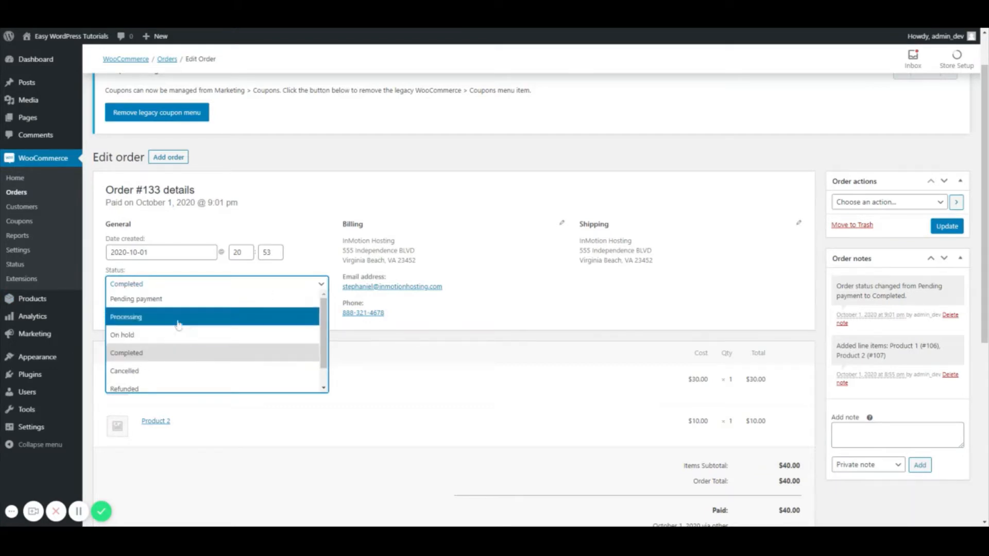
mouse_move(177, 359)
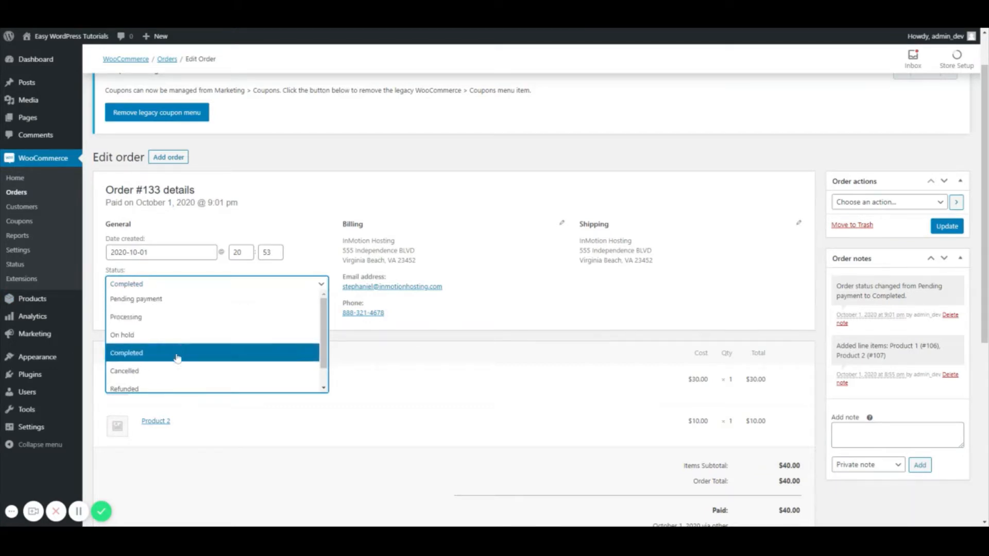
mouse_move(184, 334)
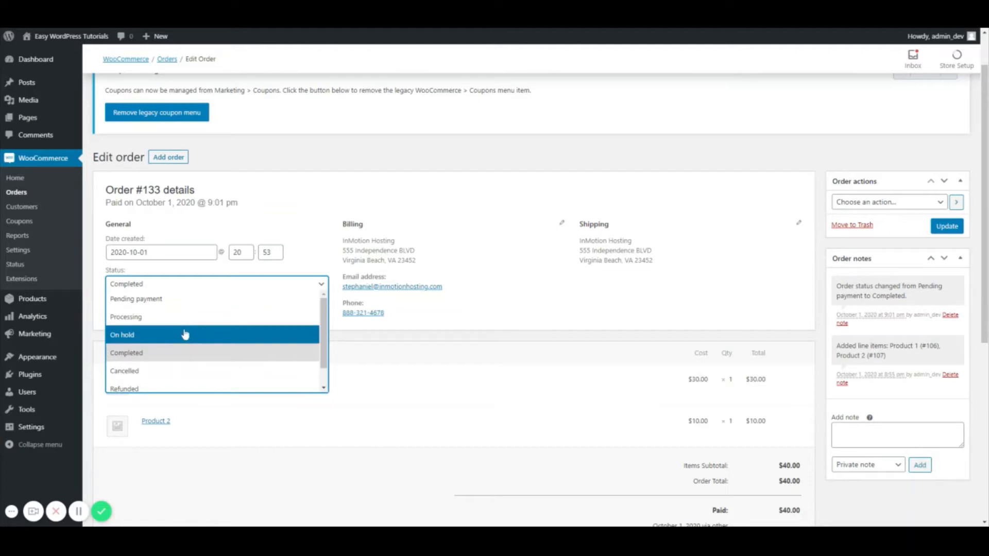
mouse_move(165, 317)
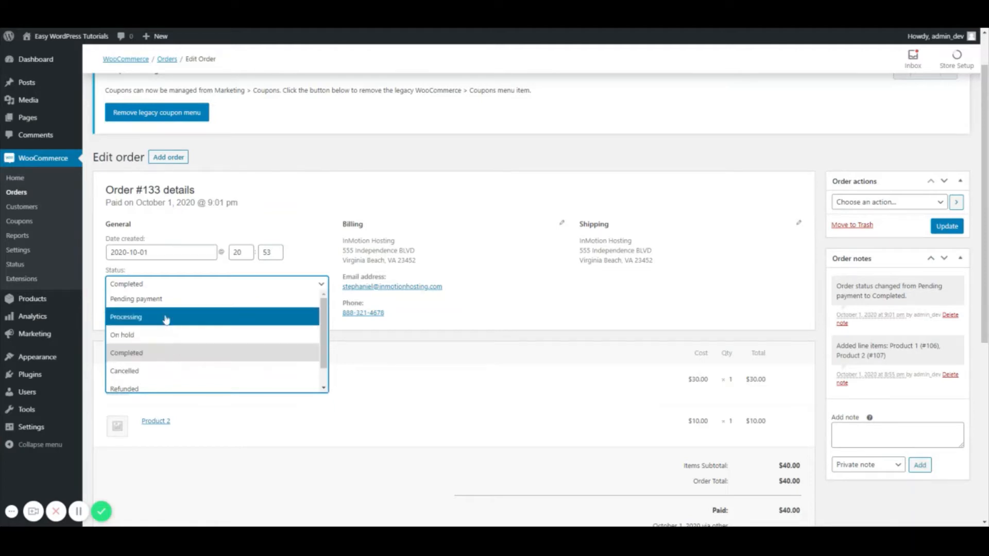
mouse_move(161, 298)
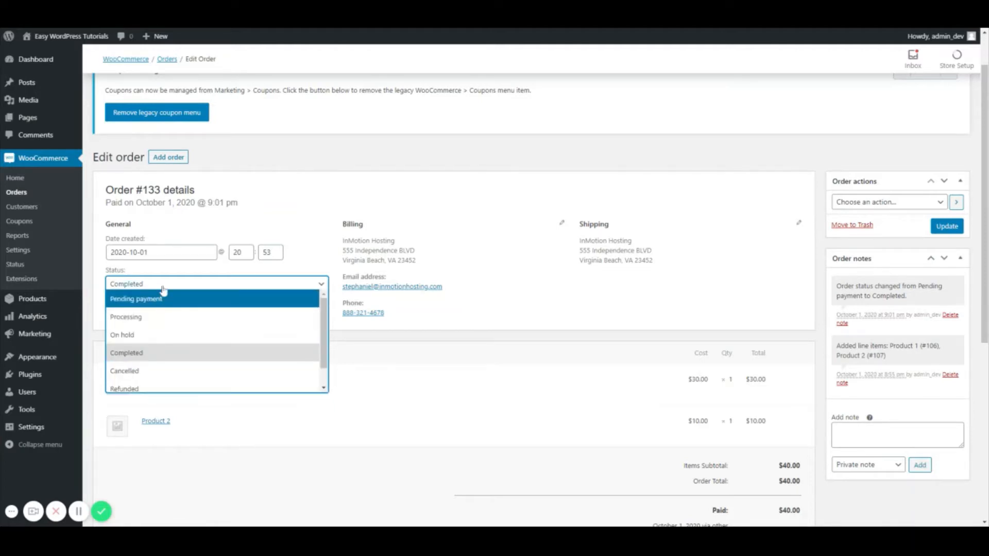
mouse_move(173, 303)
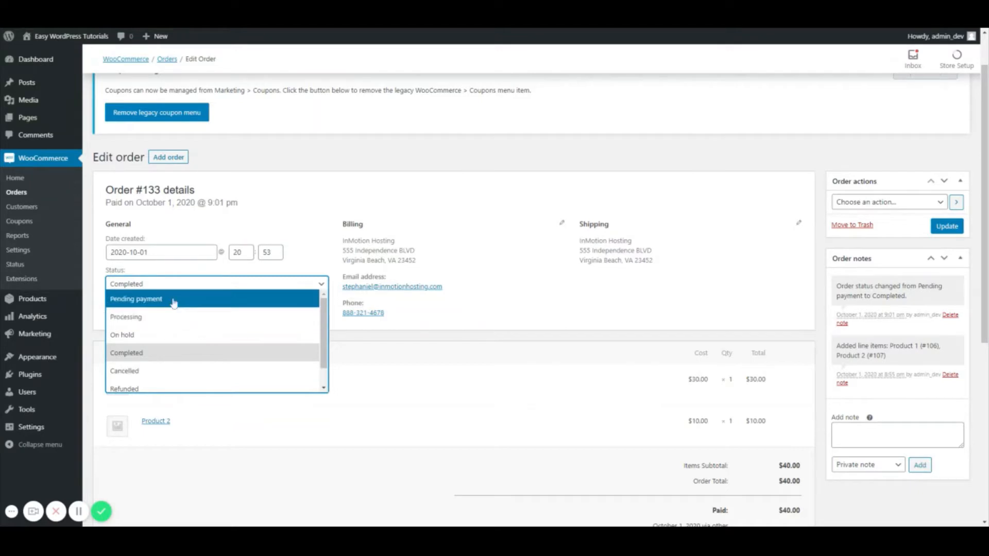
mouse_move(156, 335)
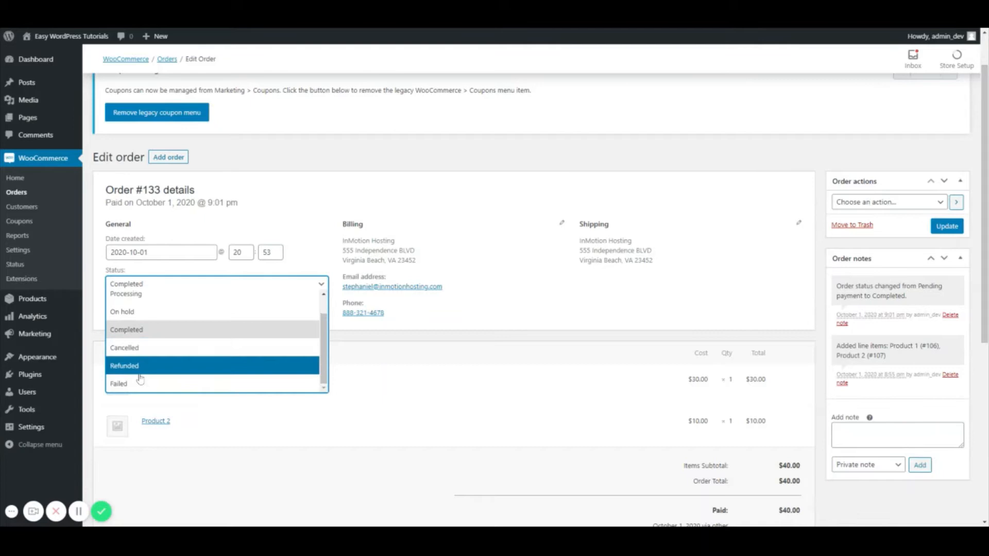
mouse_move(160, 364)
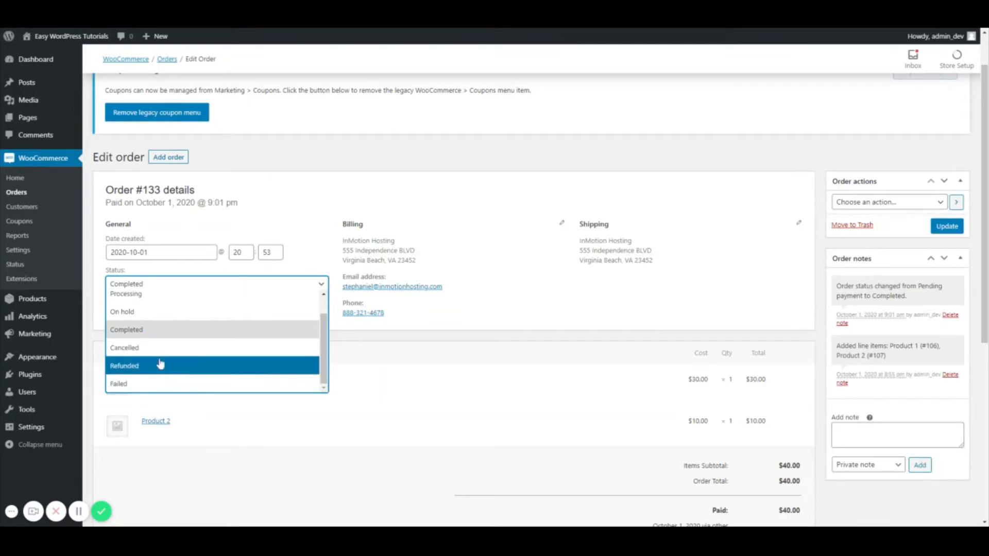
mouse_move(149, 366)
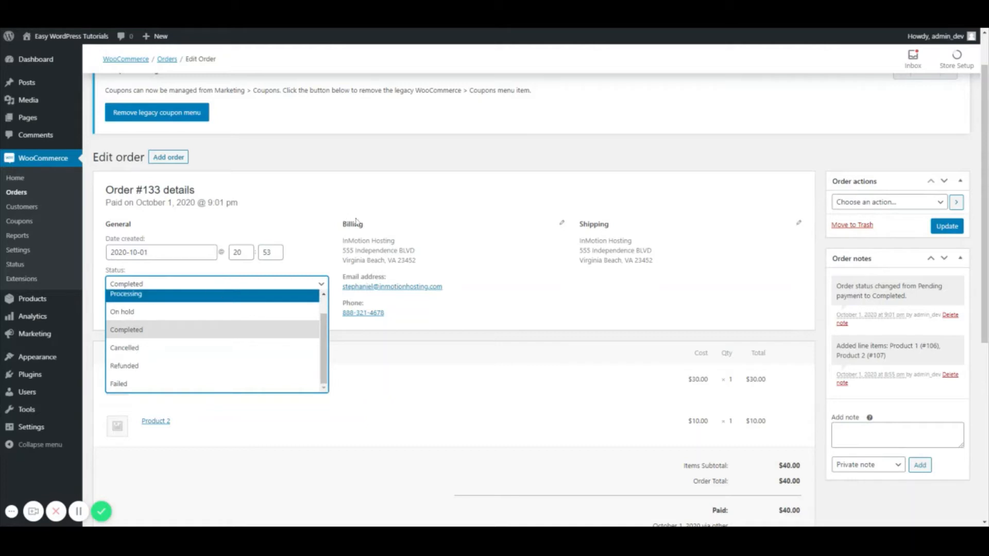
click(126, 330)
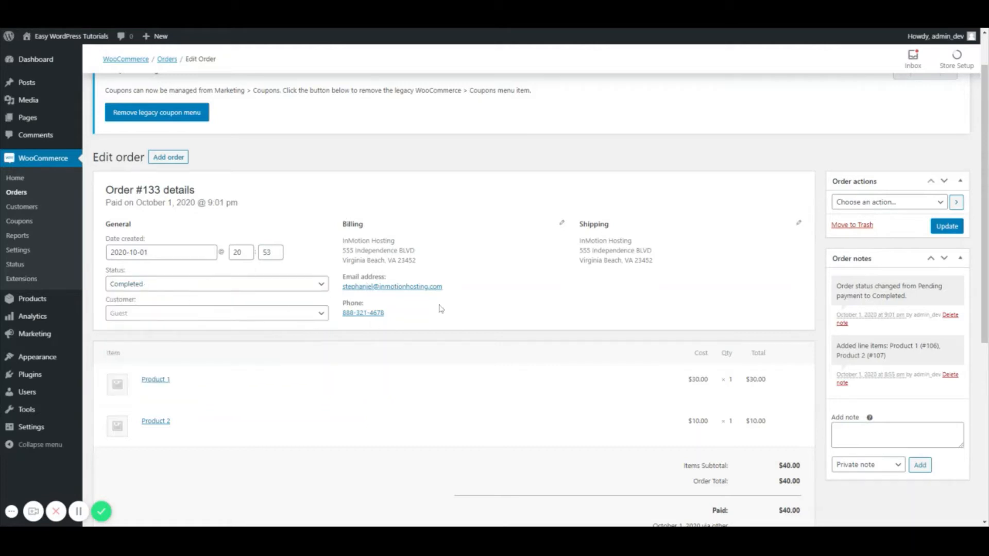
mouse_move(148, 323)
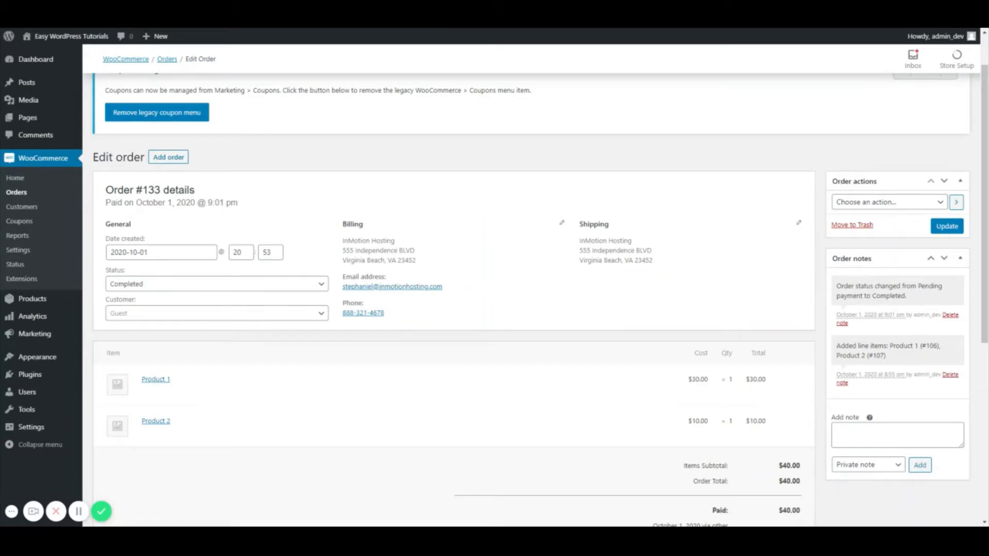
mouse_move(369, 218)
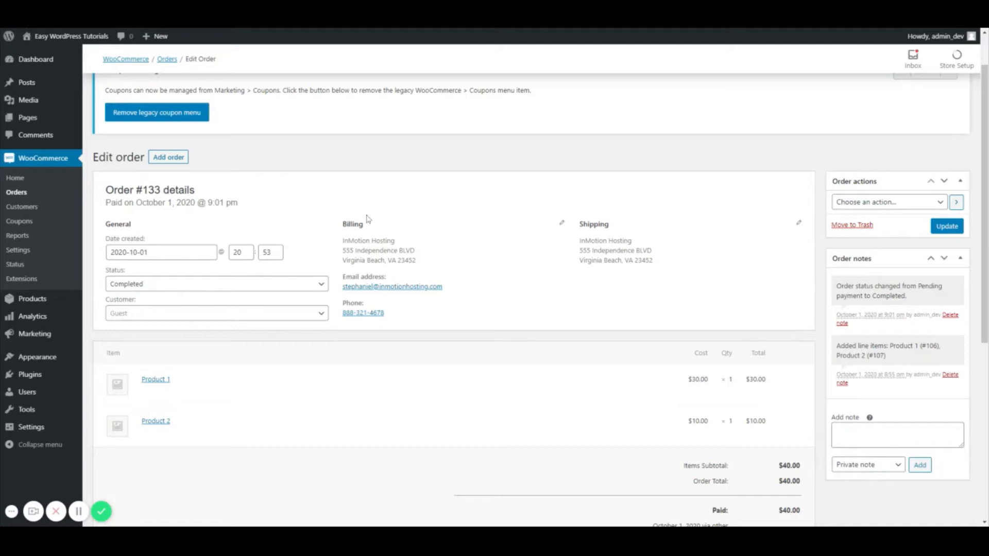
mouse_move(491, 310)
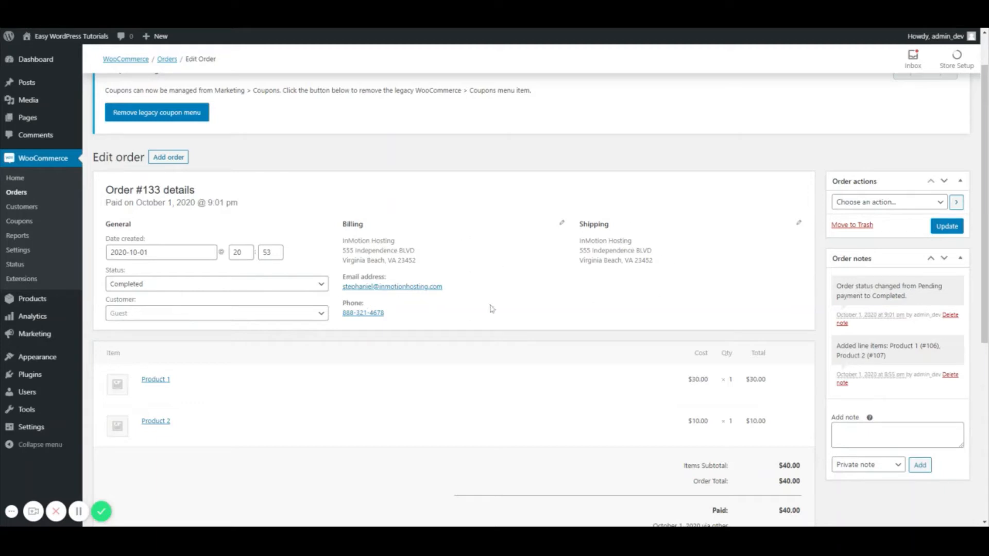
mouse_move(485, 324)
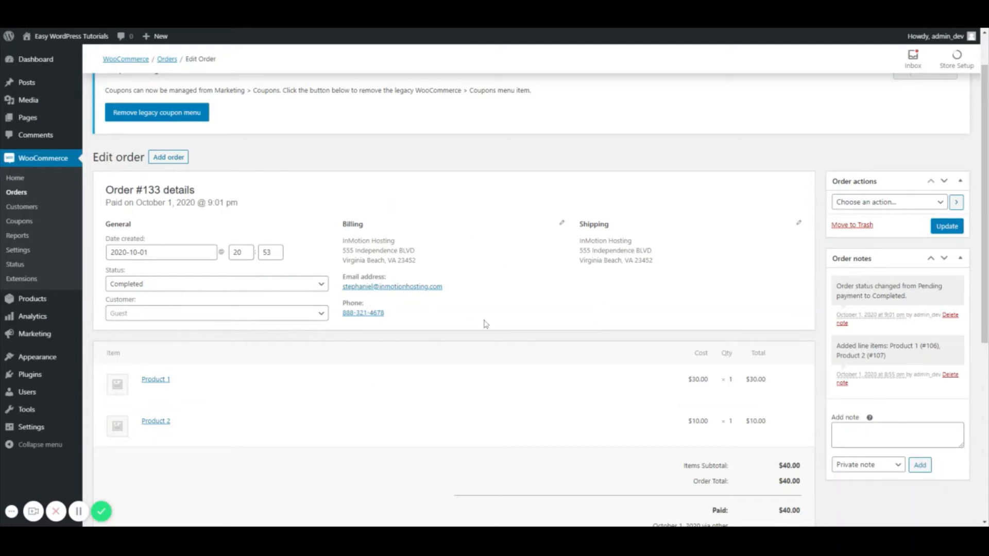
scroll(down, 3)
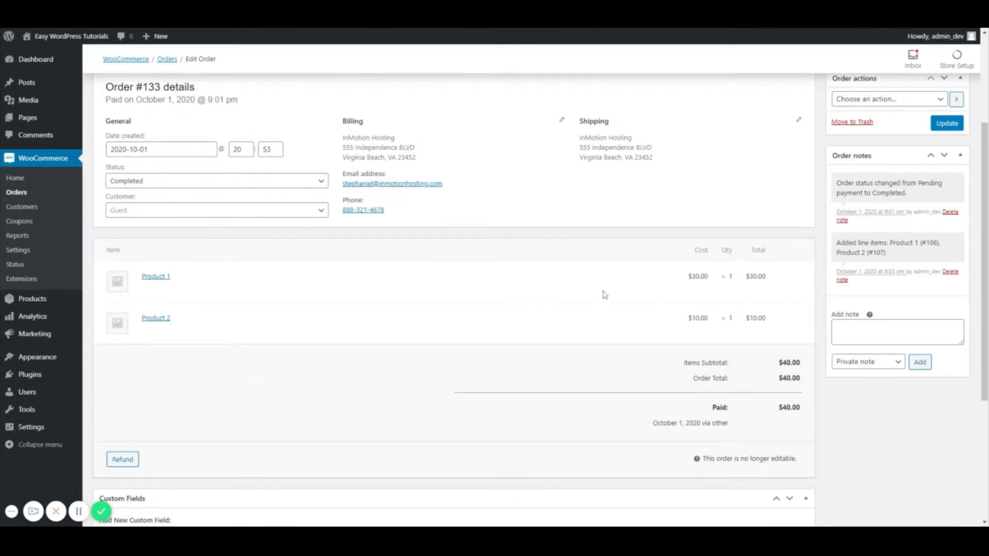
mouse_move(724, 432)
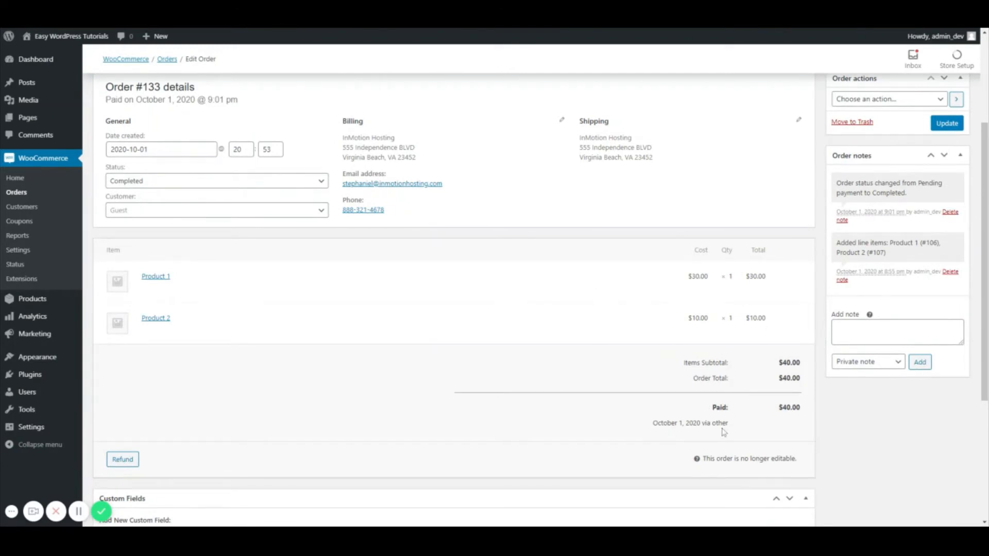
mouse_move(292, 379)
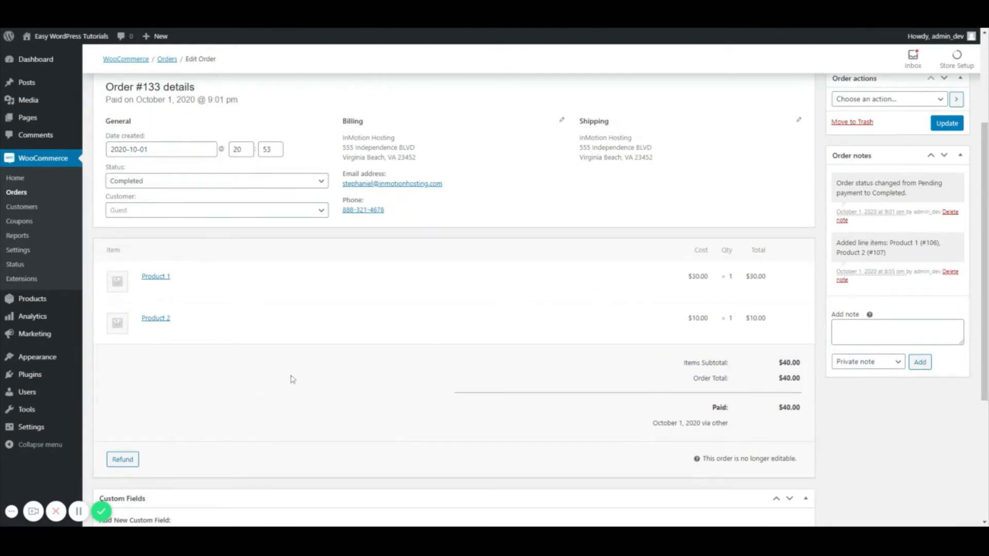
scroll(down, 3)
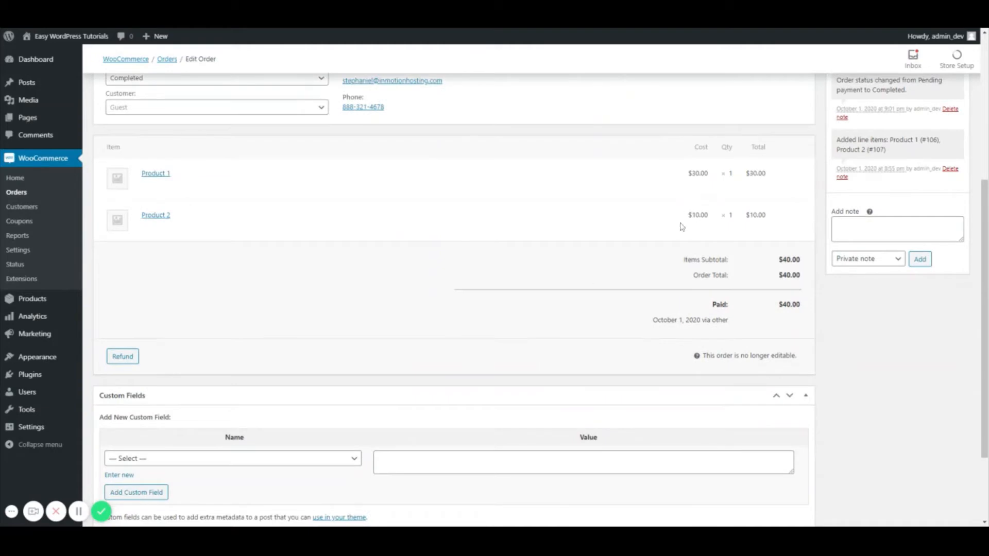
scroll(up, 3)
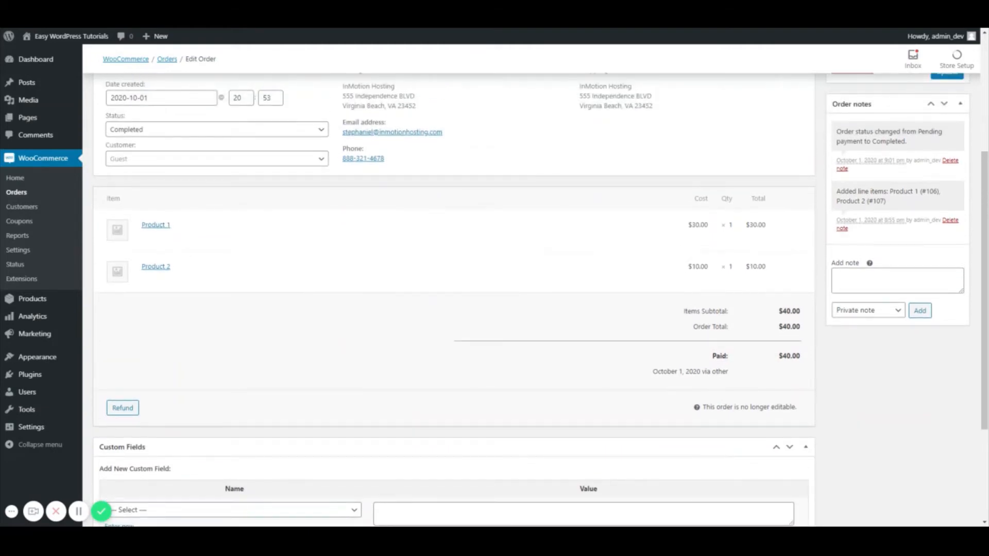
scroll(up, 3)
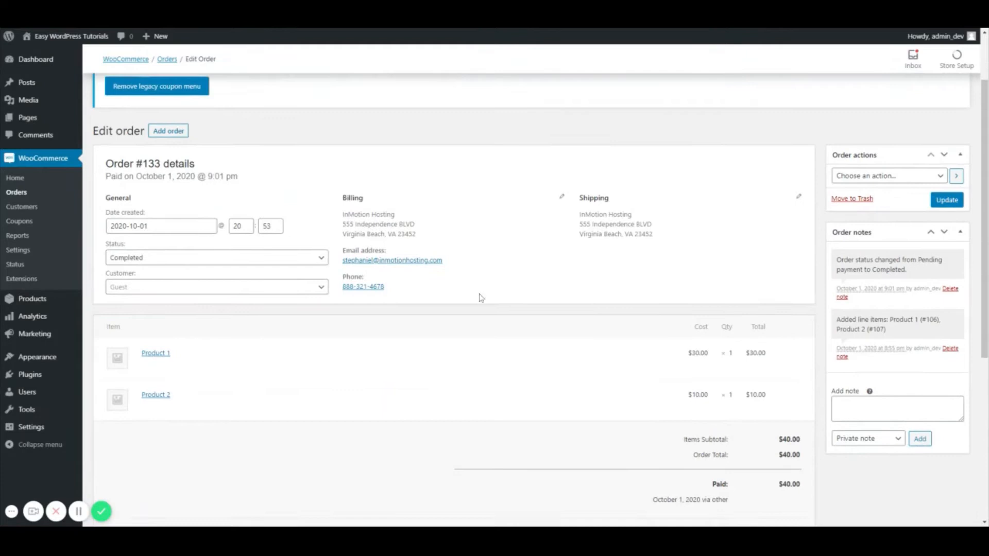
scroll(down, 3)
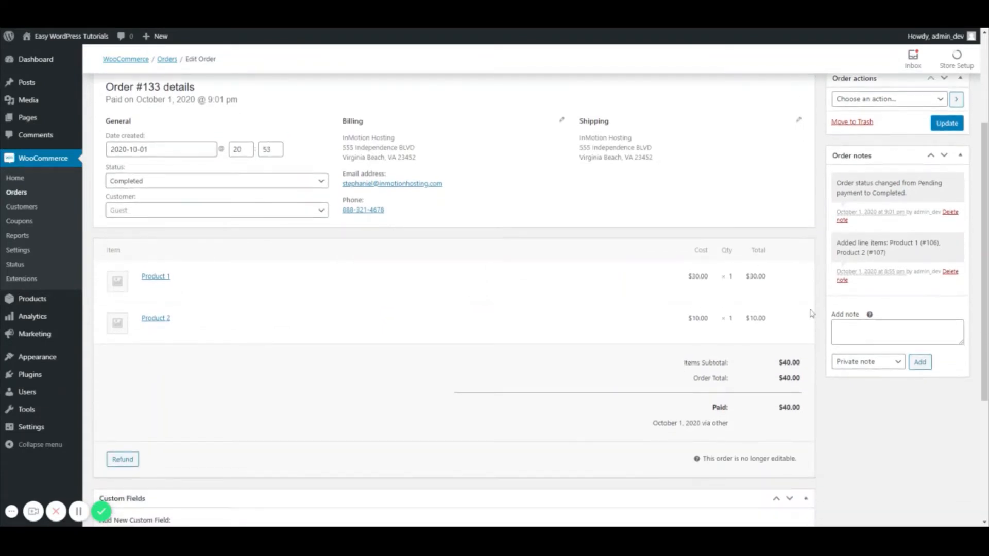
mouse_move(754, 344)
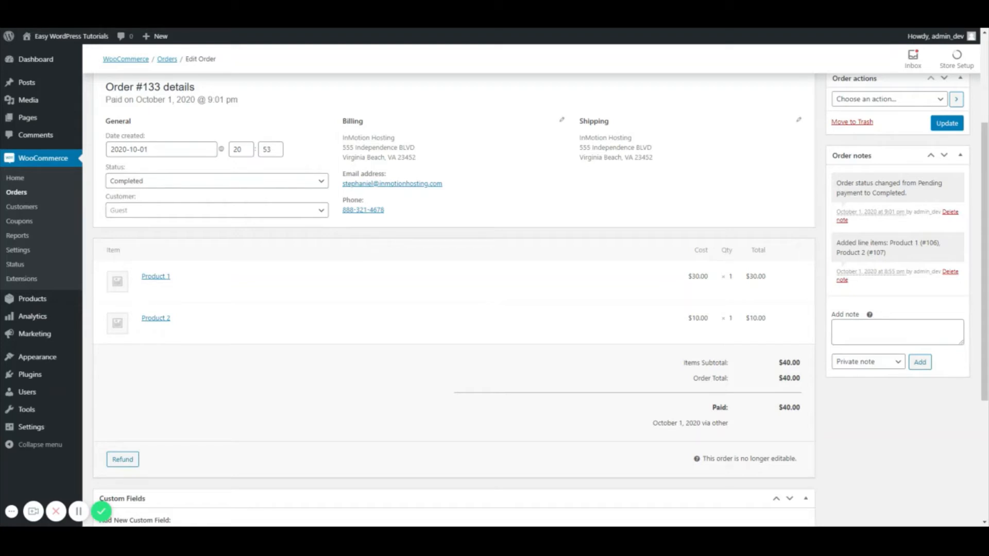
mouse_move(639, 466)
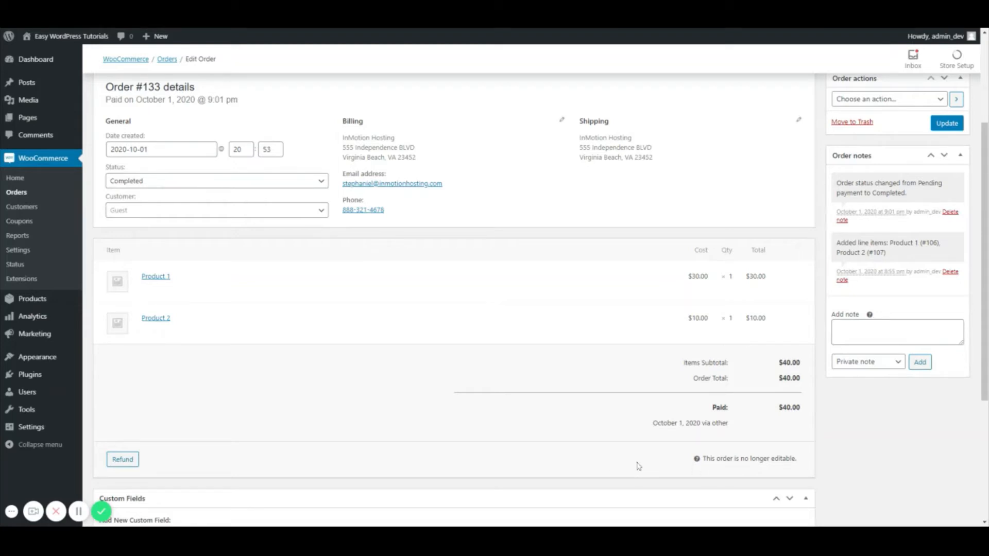
mouse_move(693, 473)
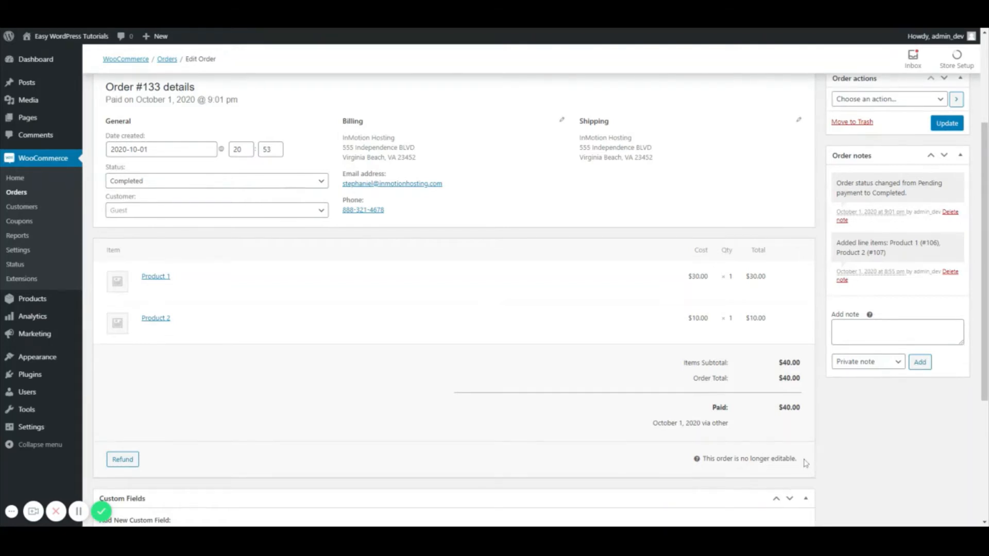
mouse_move(749, 424)
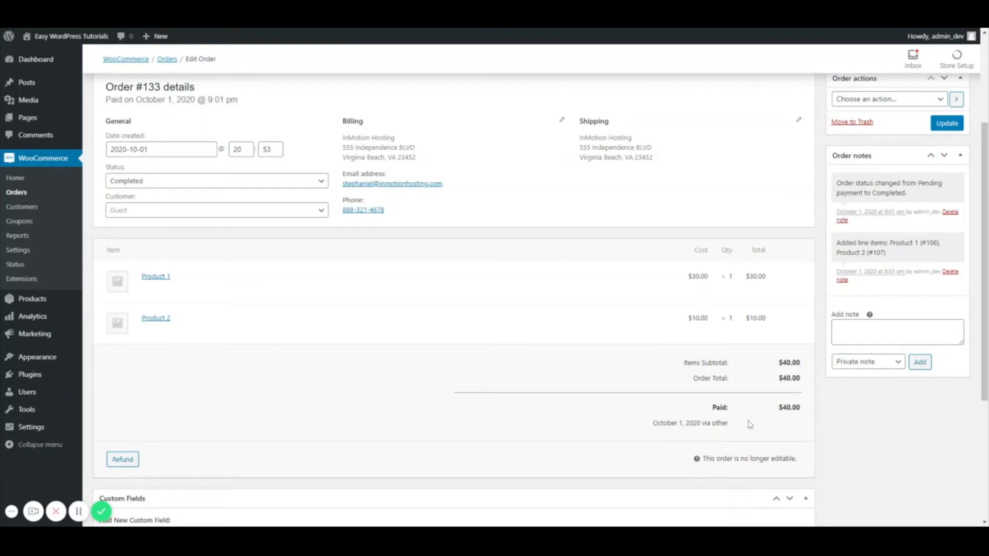
scroll(down, 3)
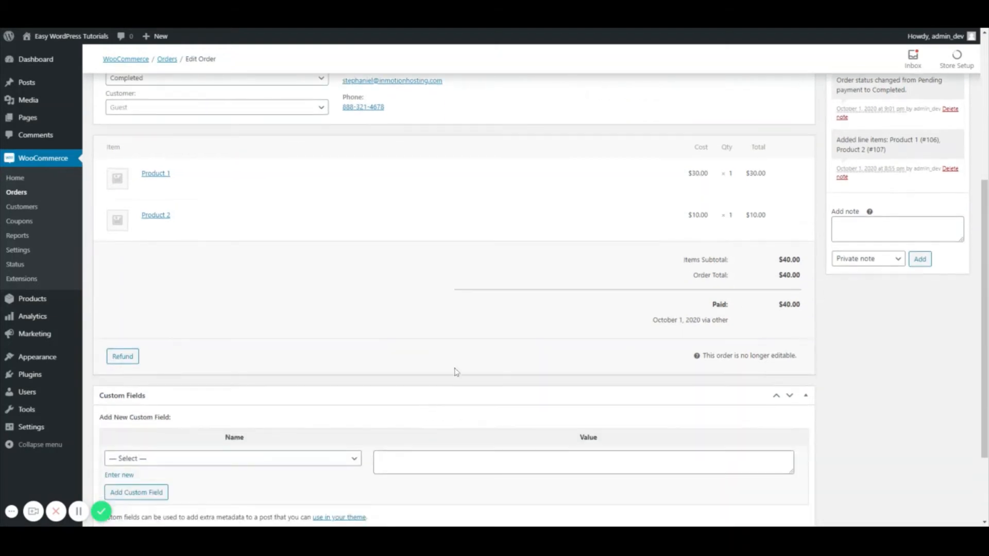
scroll(up, 3)
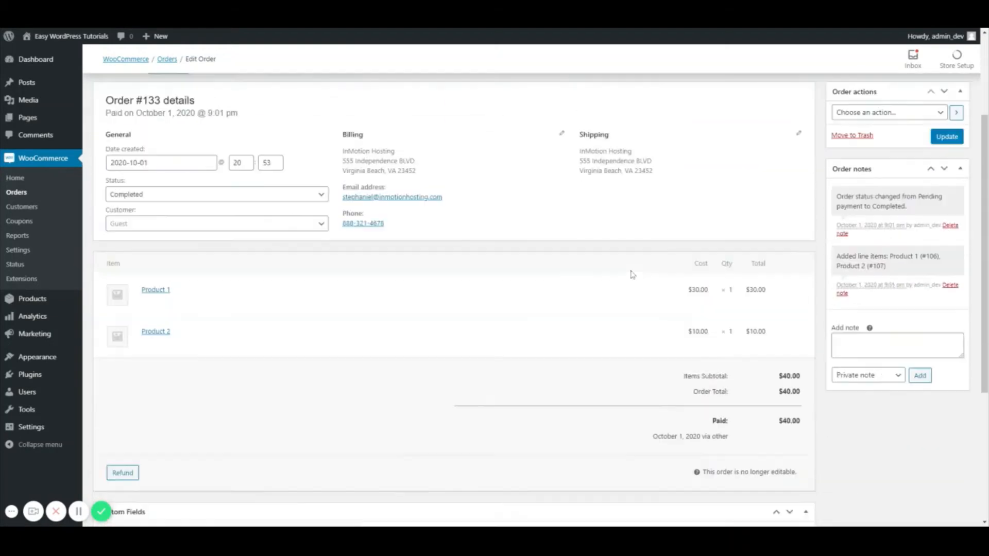
scroll(down, 3)
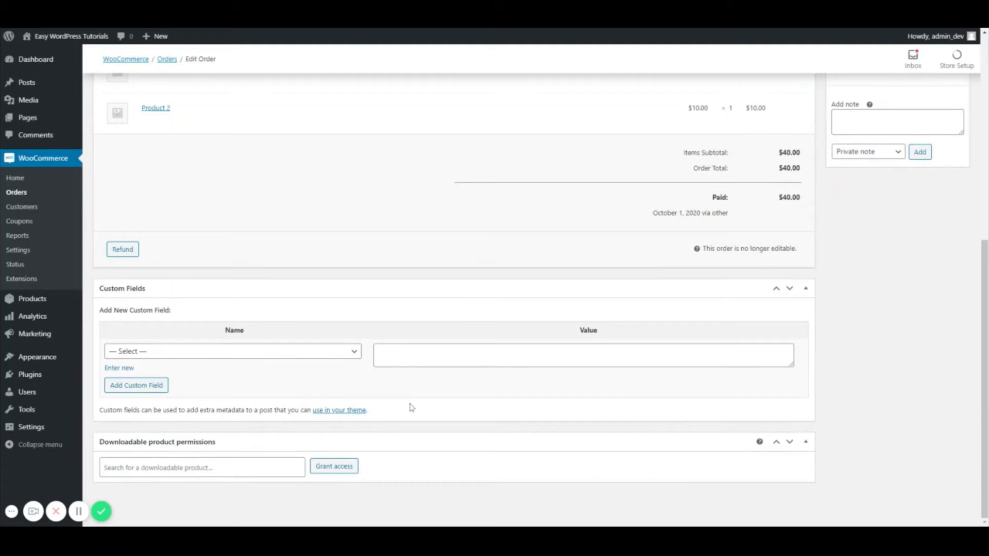
mouse_move(580, 415)
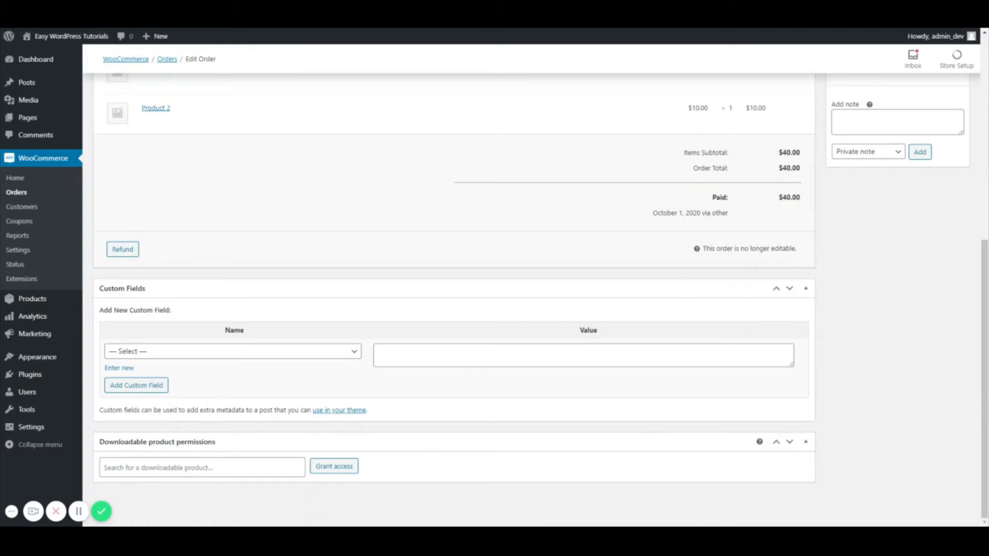
scroll(up, 3)
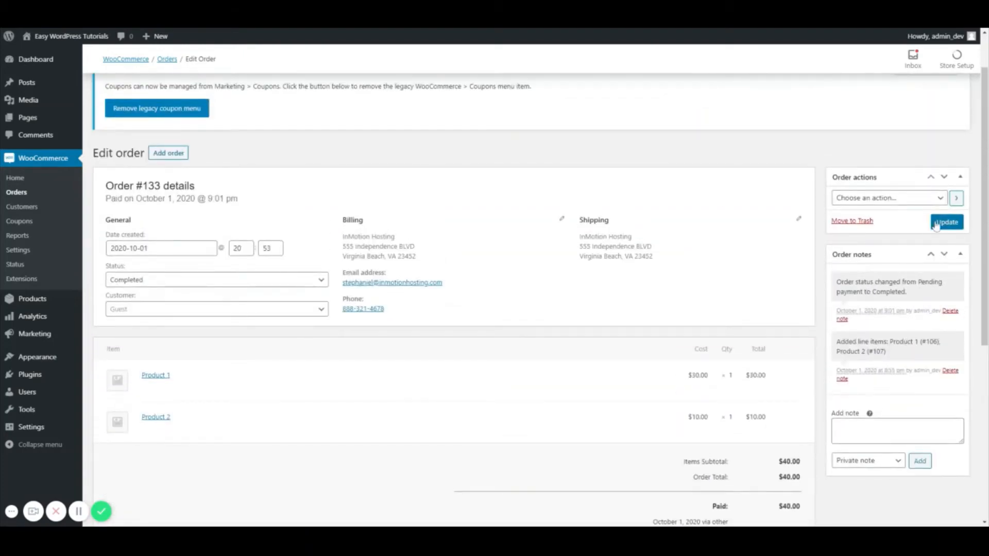
mouse_move(940, 198)
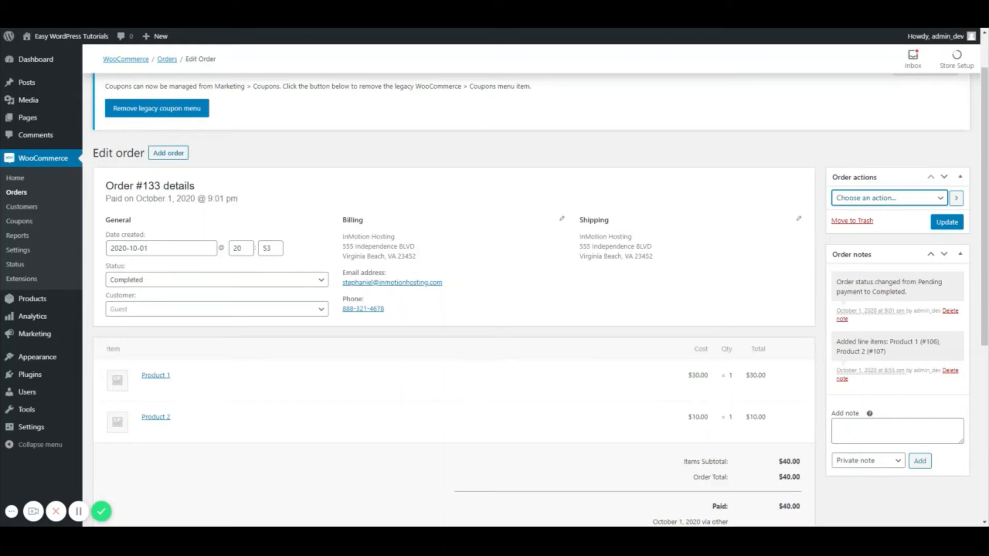
mouse_move(907, 279)
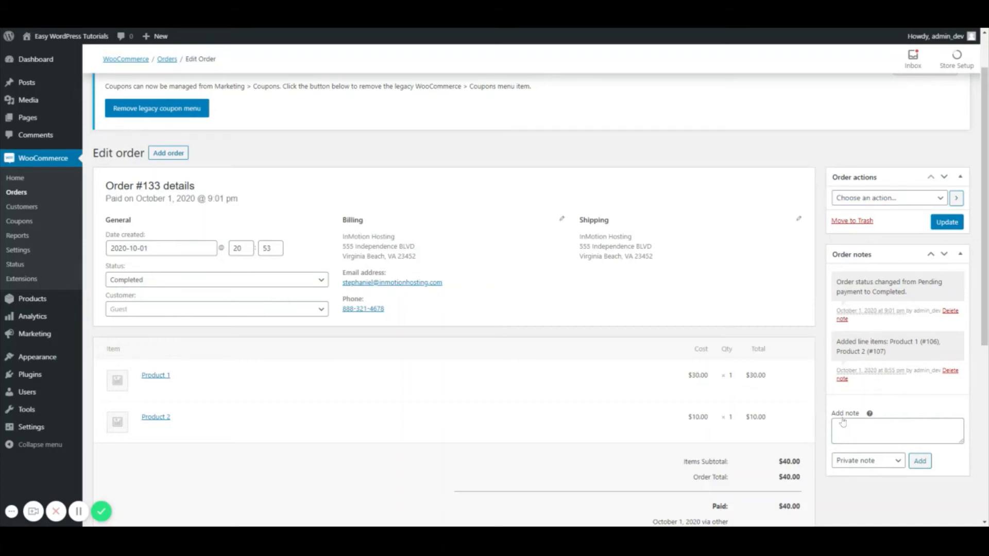
mouse_move(870, 413)
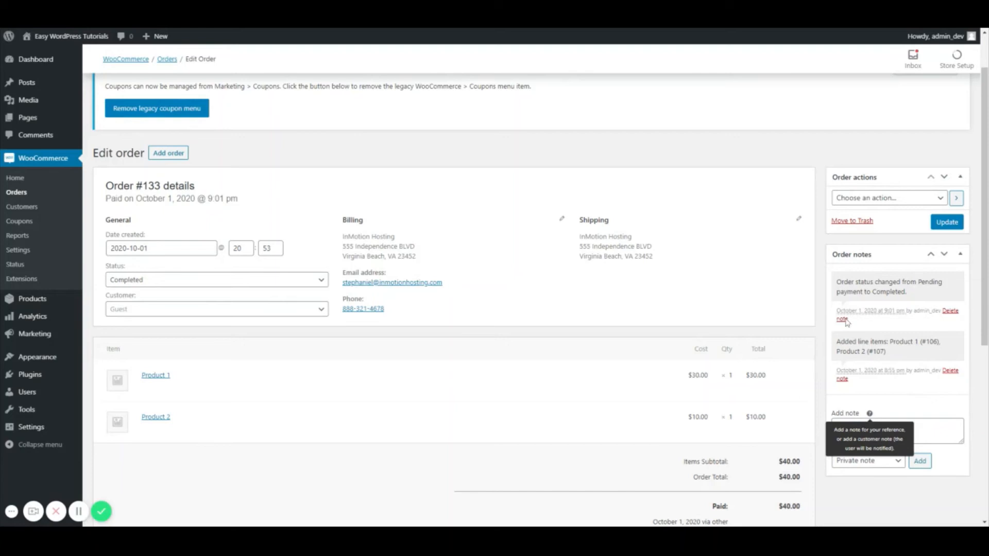
mouse_move(923, 341)
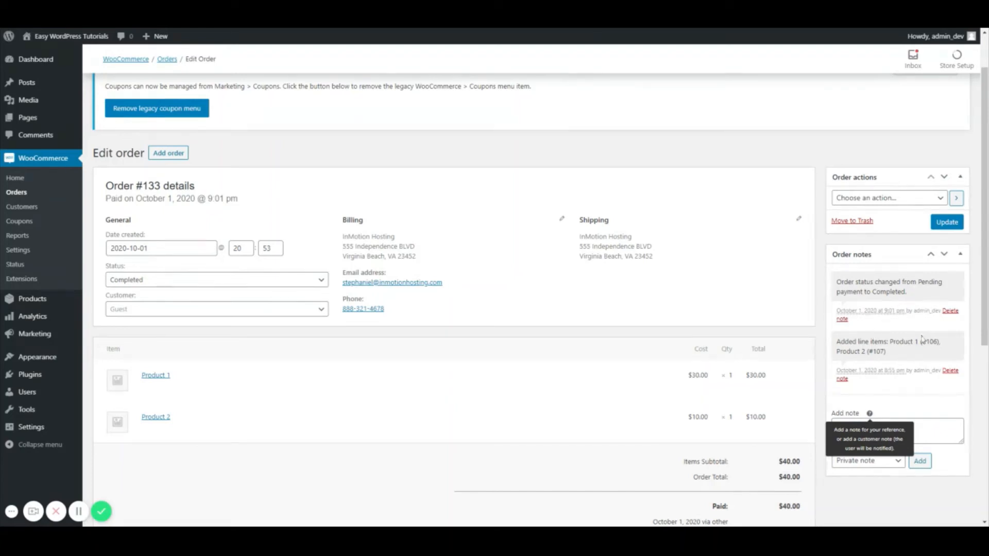
mouse_move(941, 363)
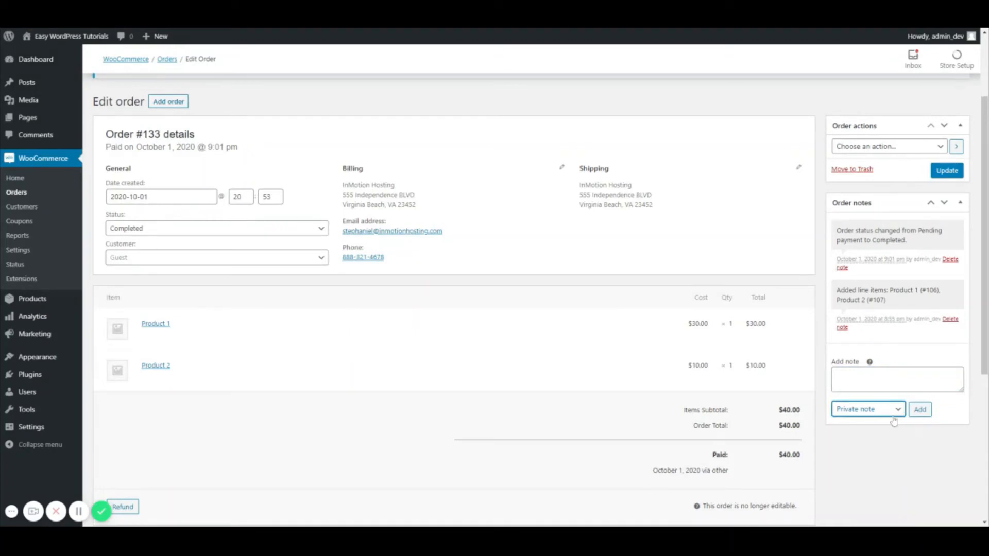
mouse_move(847, 462)
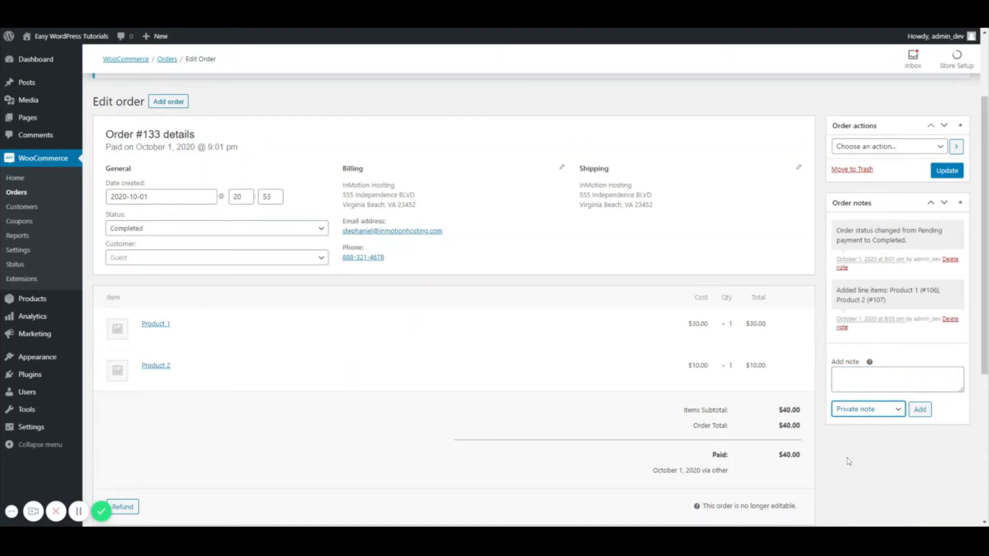
mouse_move(860, 456)
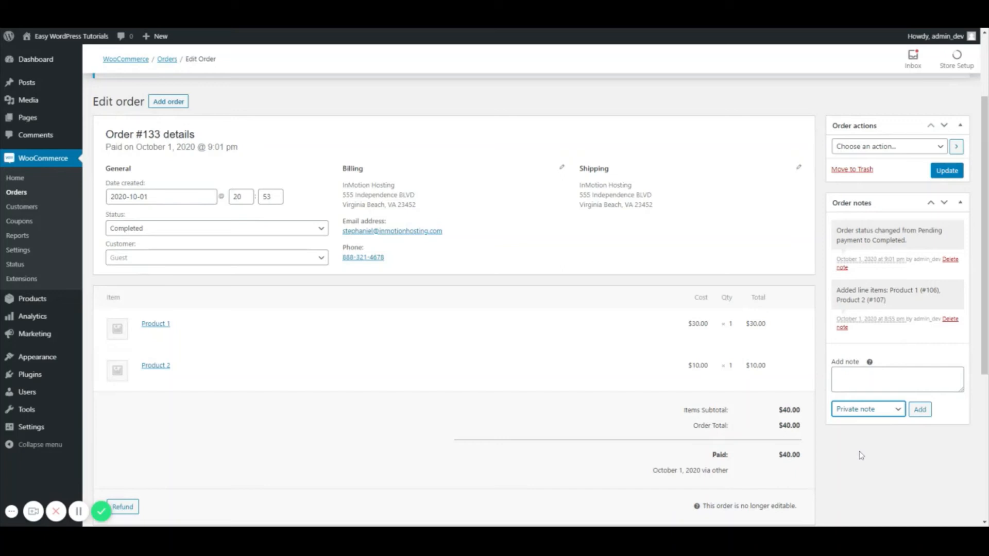
- Draft a 'Note to customer' reading 'Dear Customer, Here is your tracking number: 1234 Thanks!'
click(868, 409)
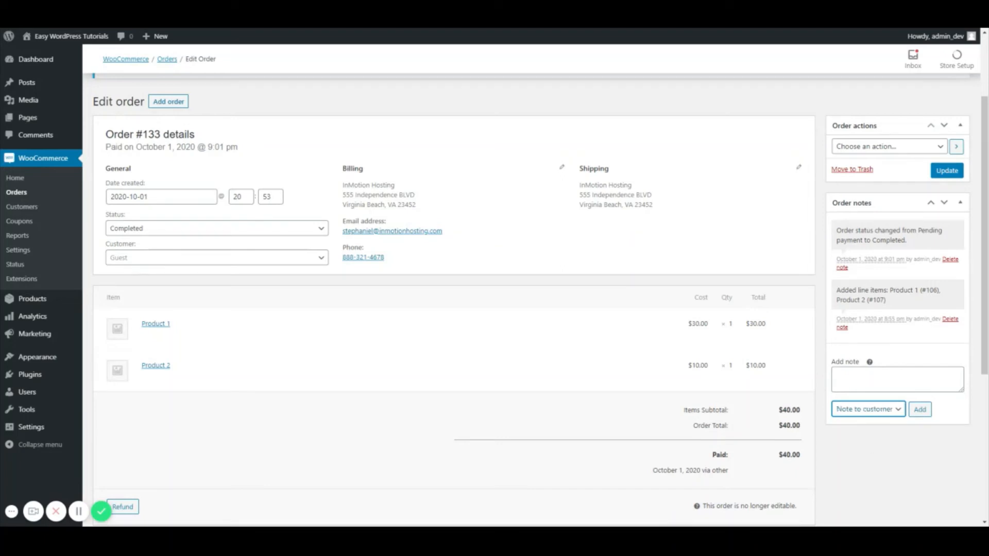
text(Dear)
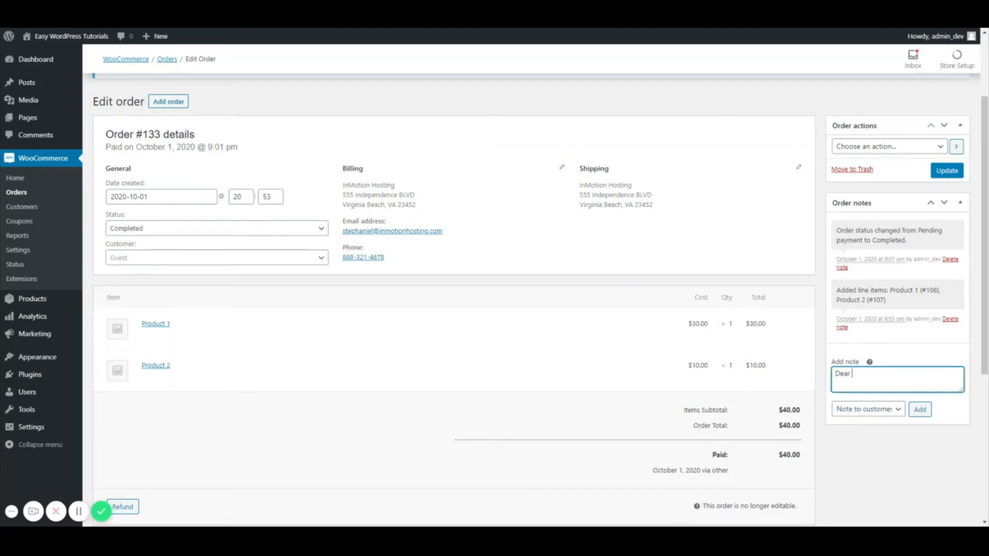
text(Customer,)
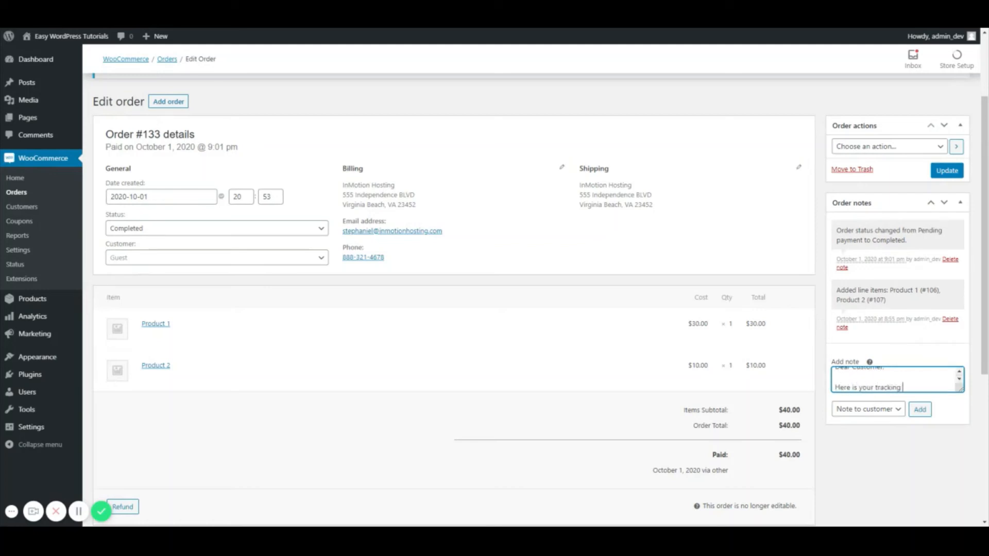
text(number: 12345)
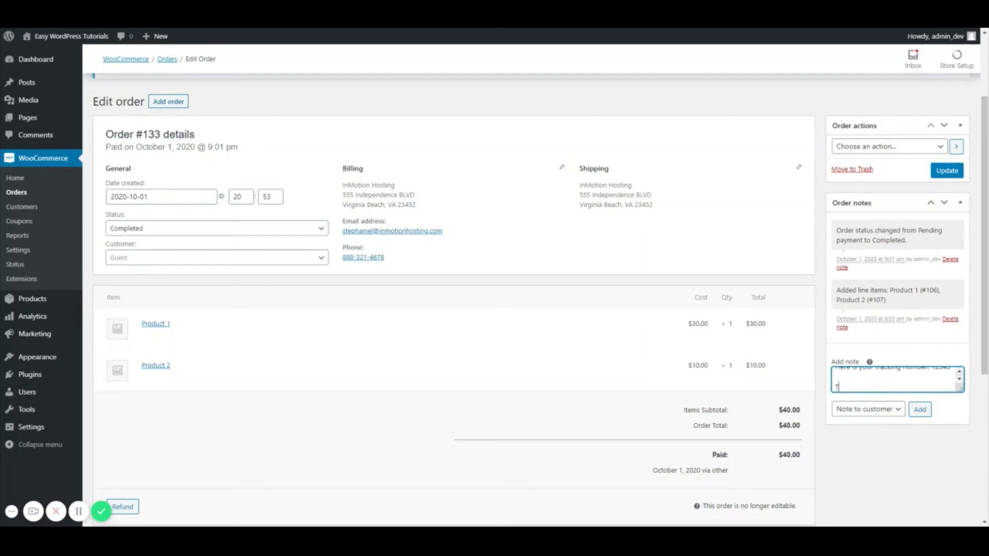
text(Thanks!)
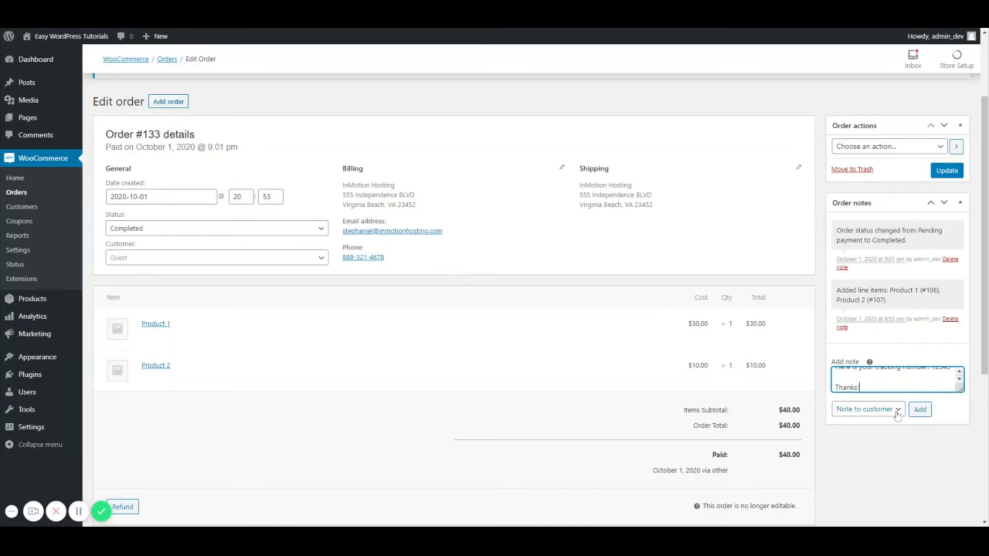
mouse_move(879, 420)
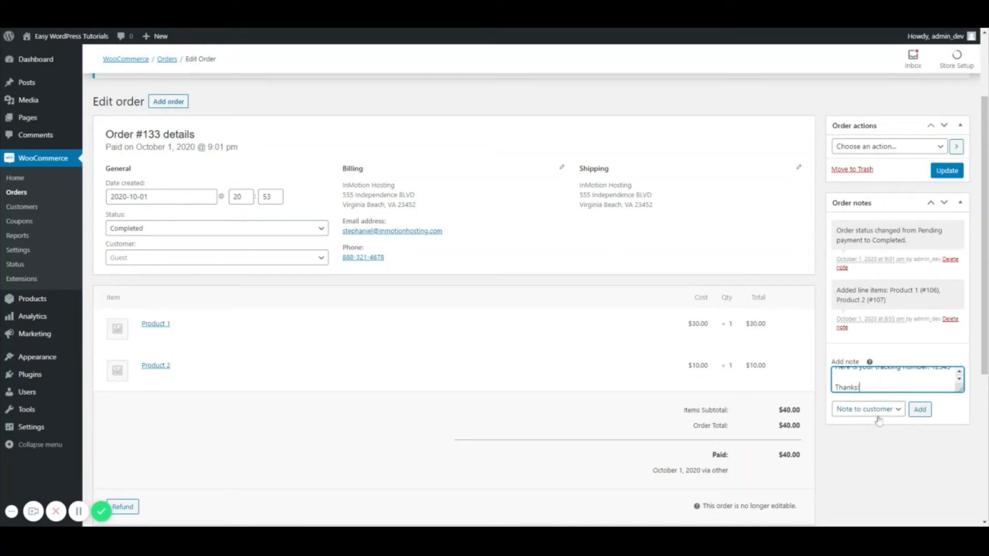
mouse_move(676, 405)
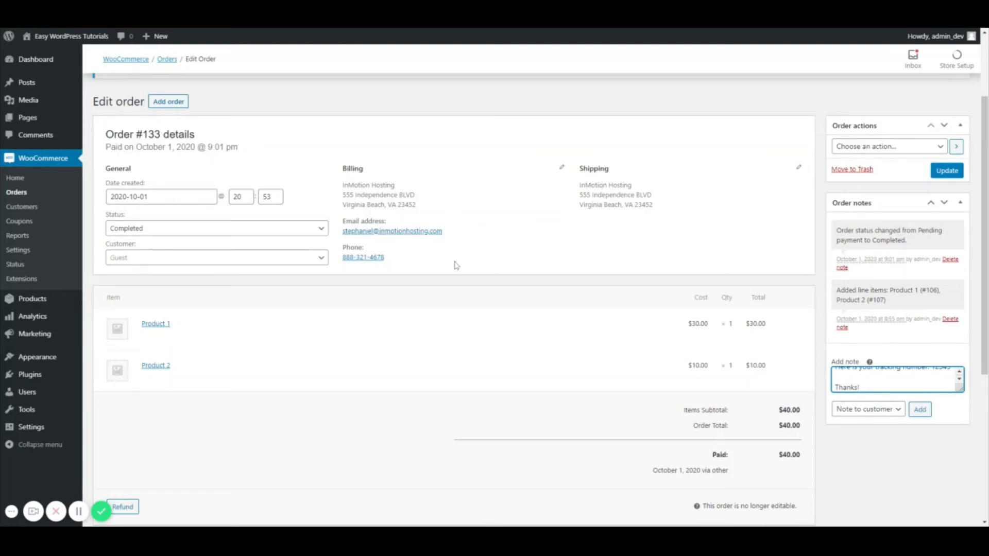
scroll(down, 3)
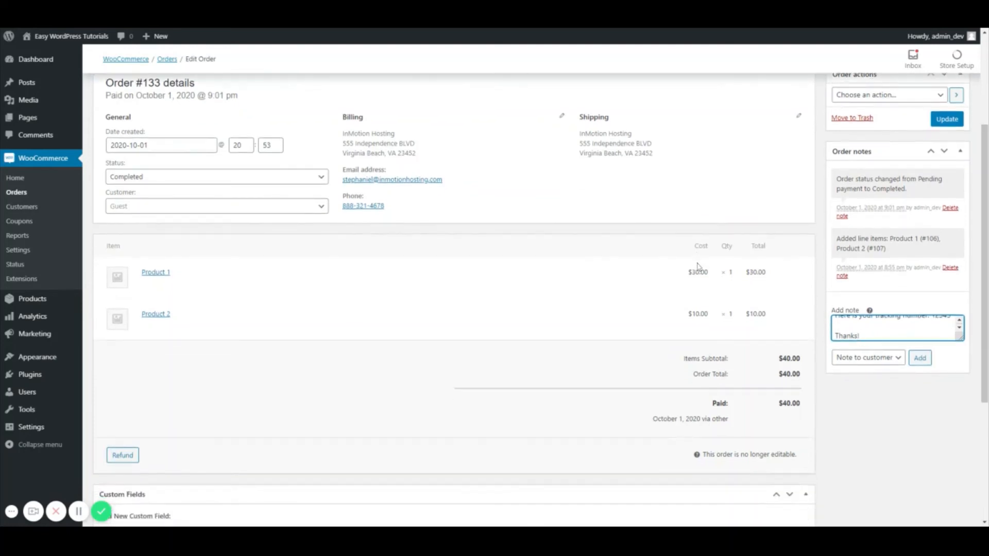
scroll(up, 3)
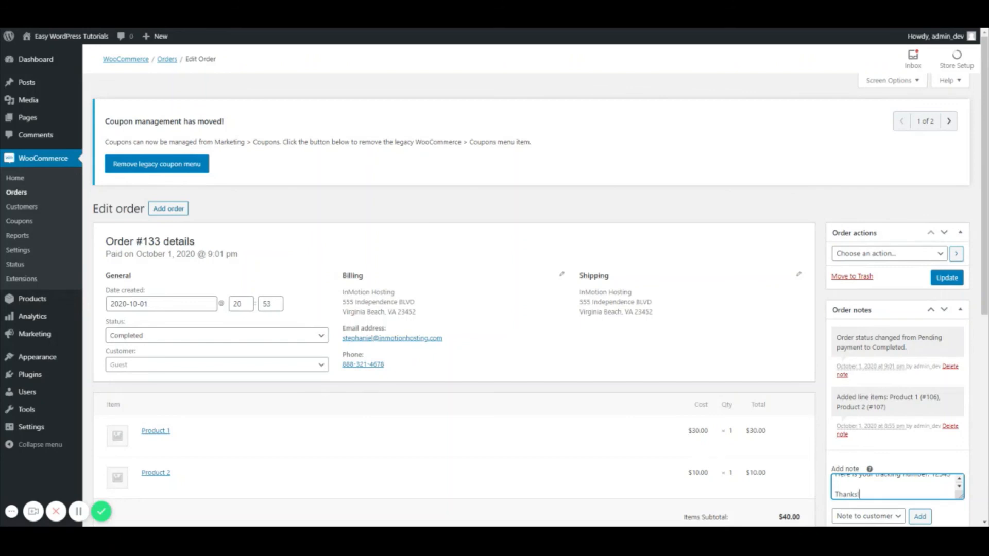
mouse_move(2, 213)
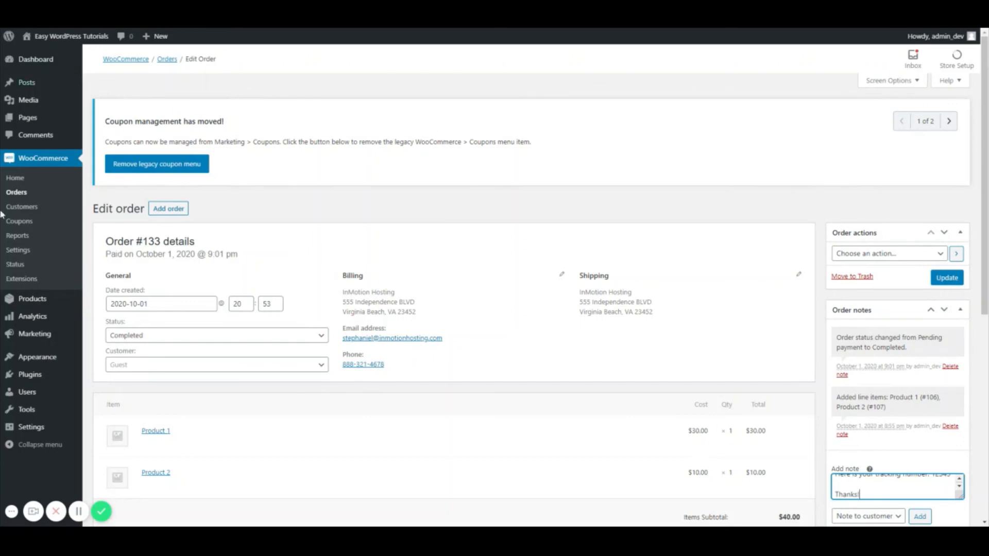